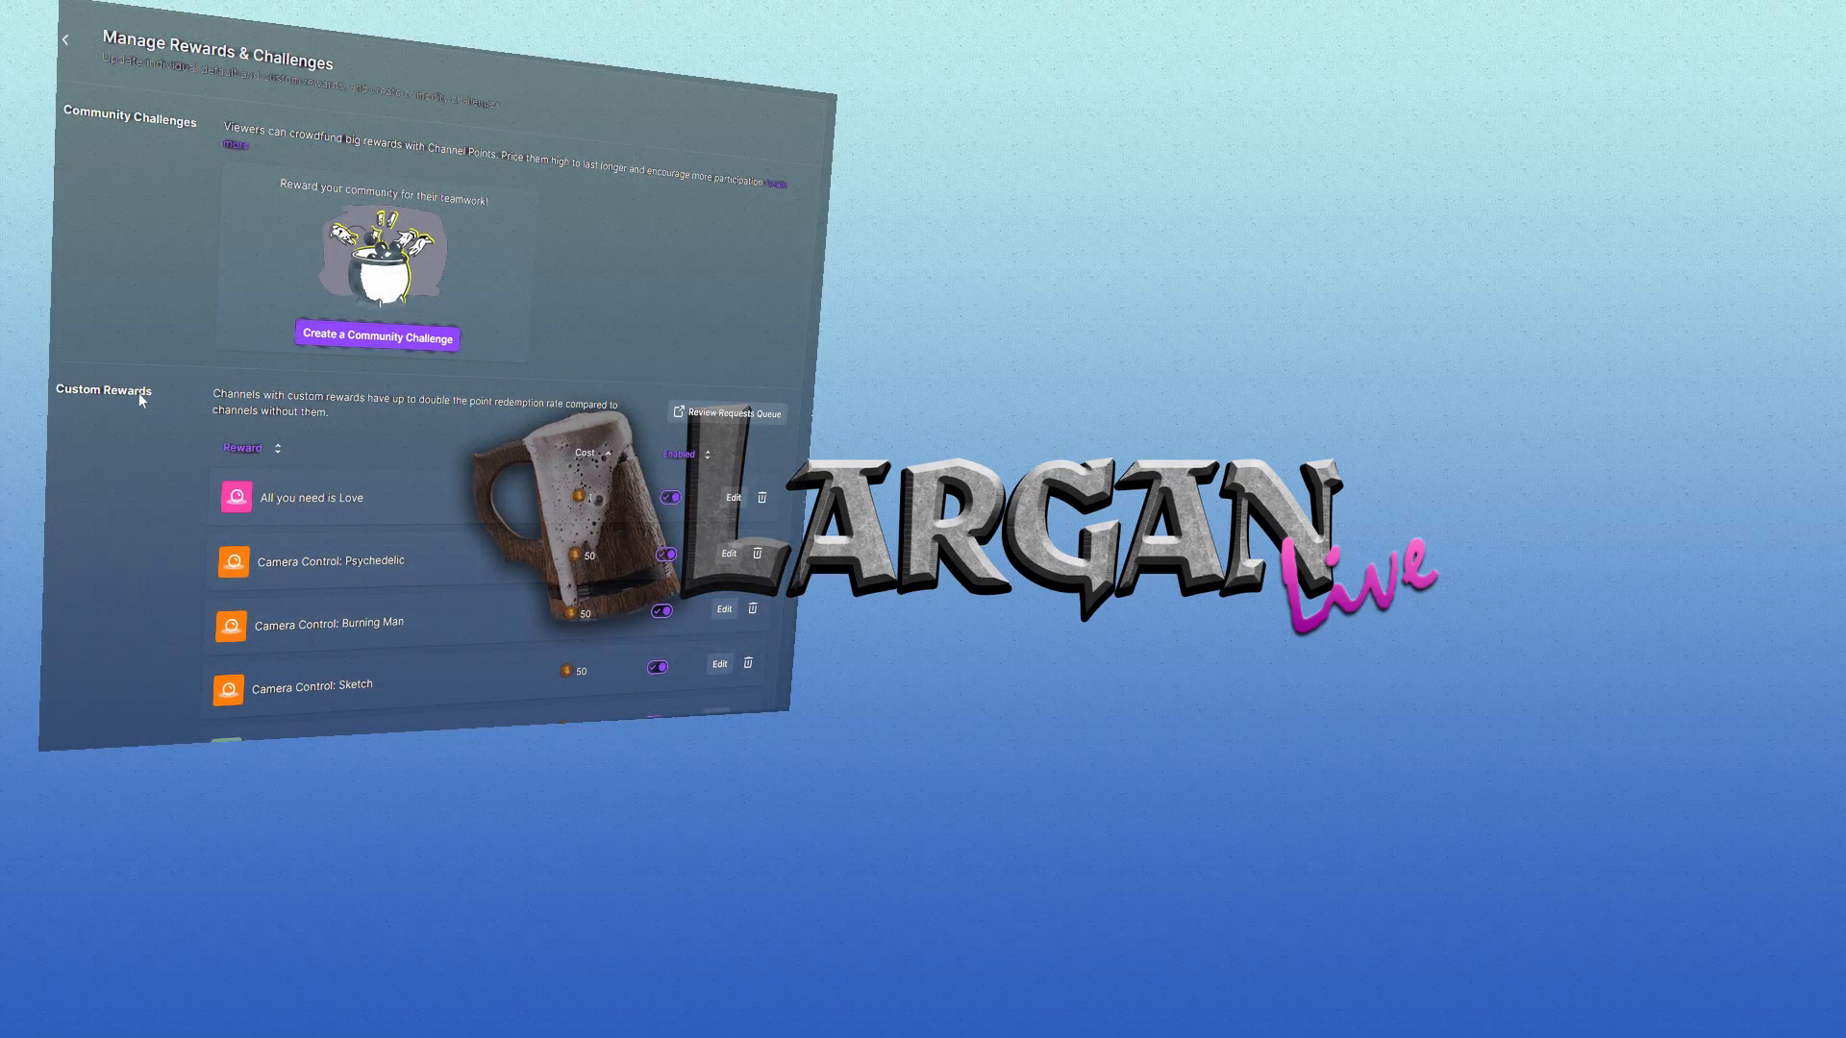
# Bring the Twitch Stream Manager dashboard to the front from the taskbar.
pyautogui.scroll(-3)
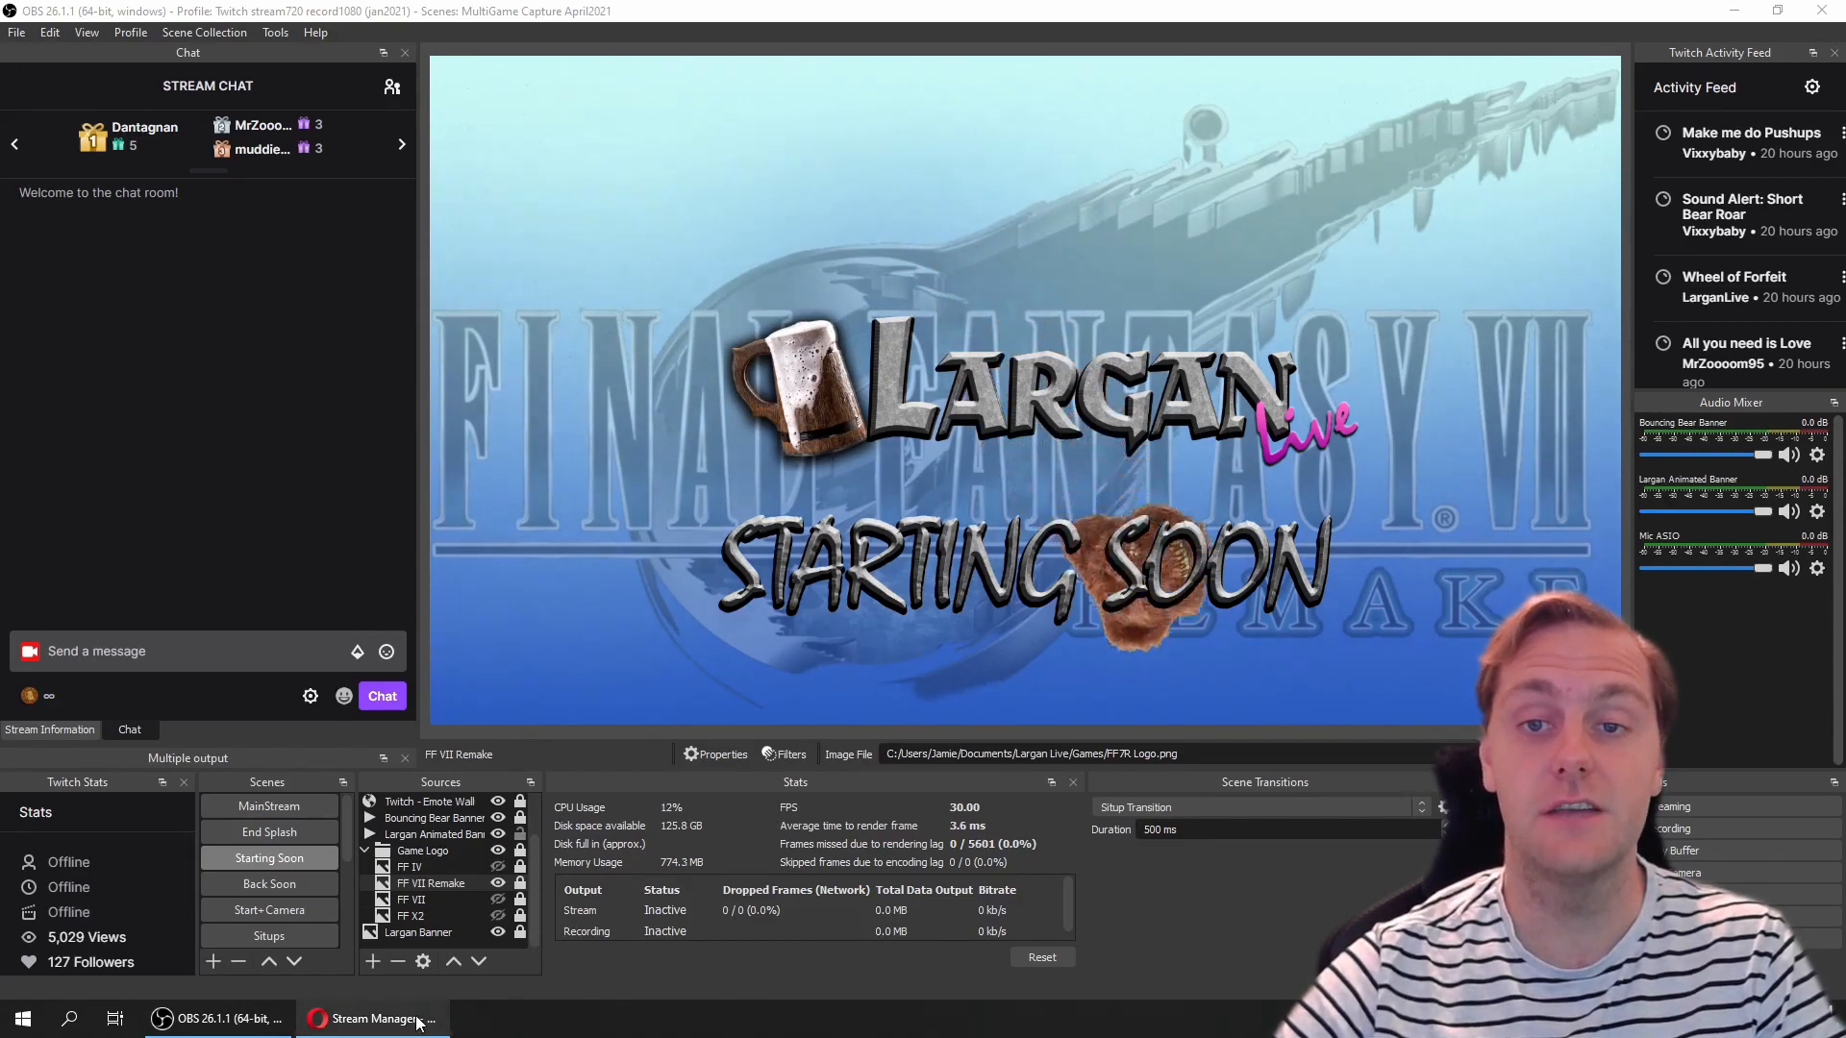
pyautogui.click(373, 1019)
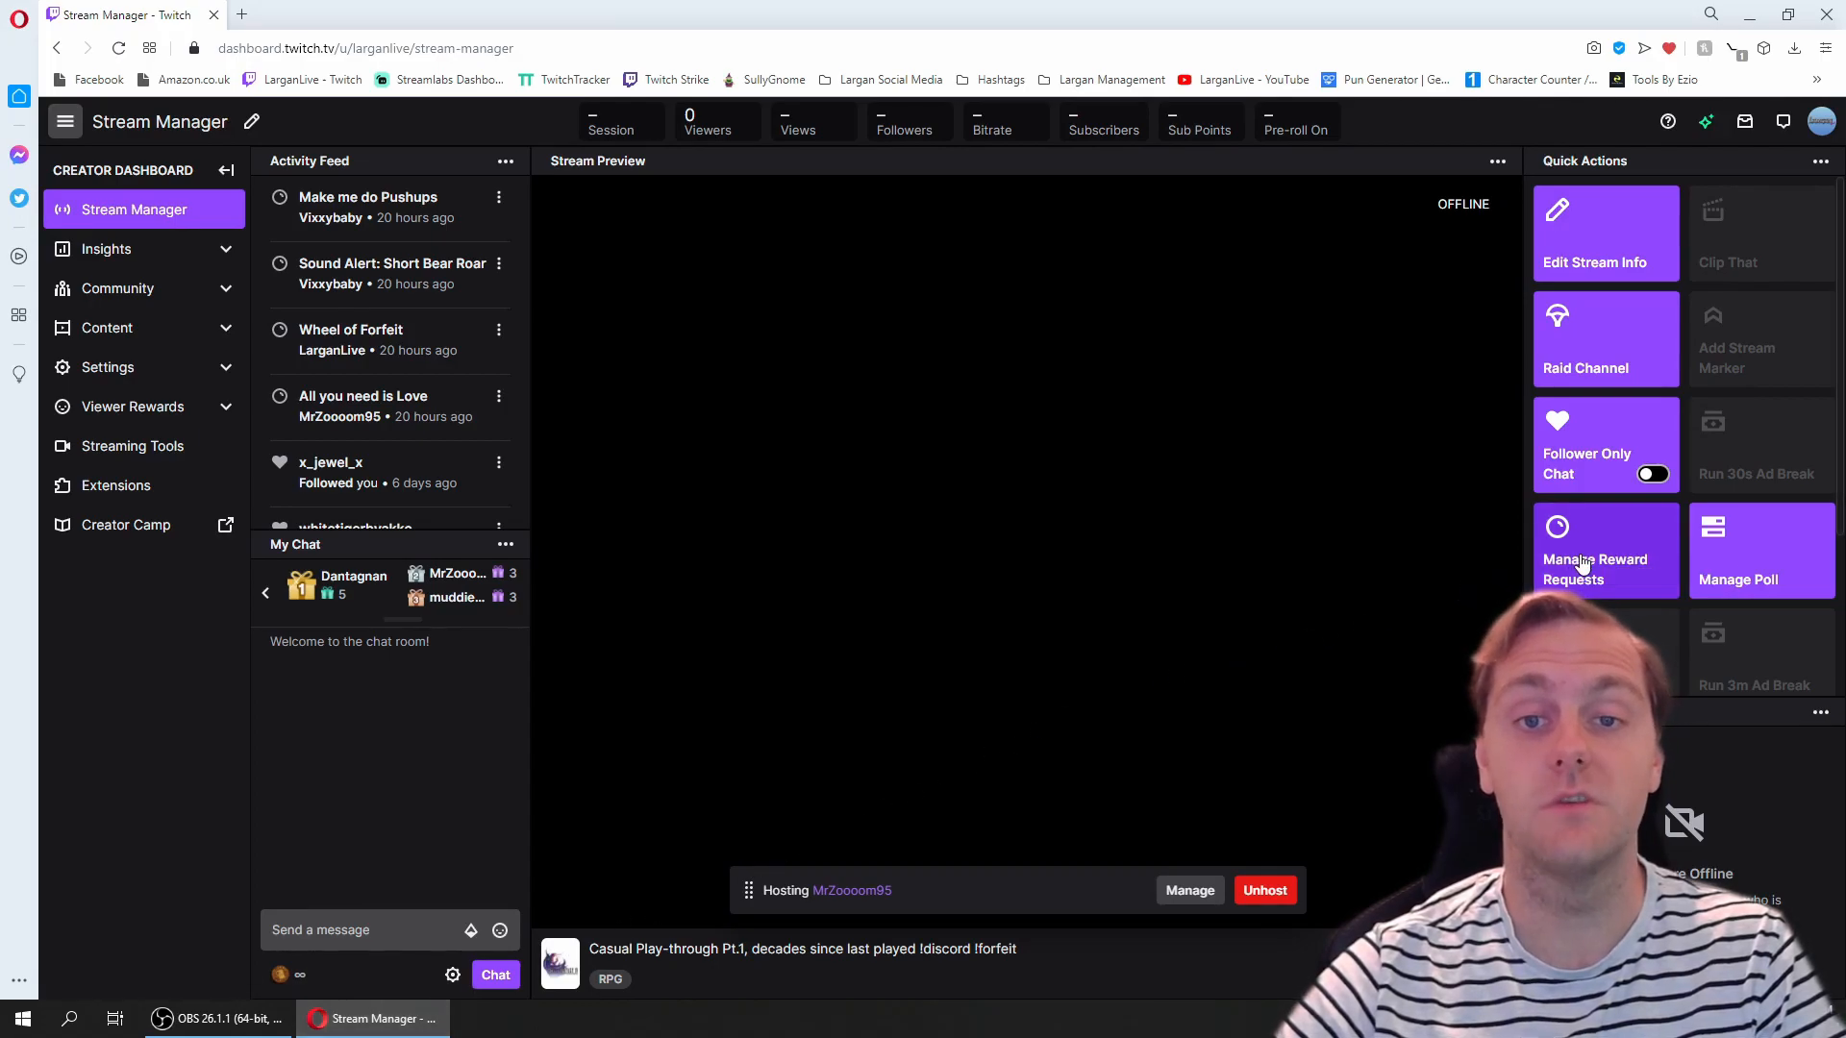
# Open Manage Reward Requests as a popout window, then return to the dashboard.
pyautogui.click(1596, 557)
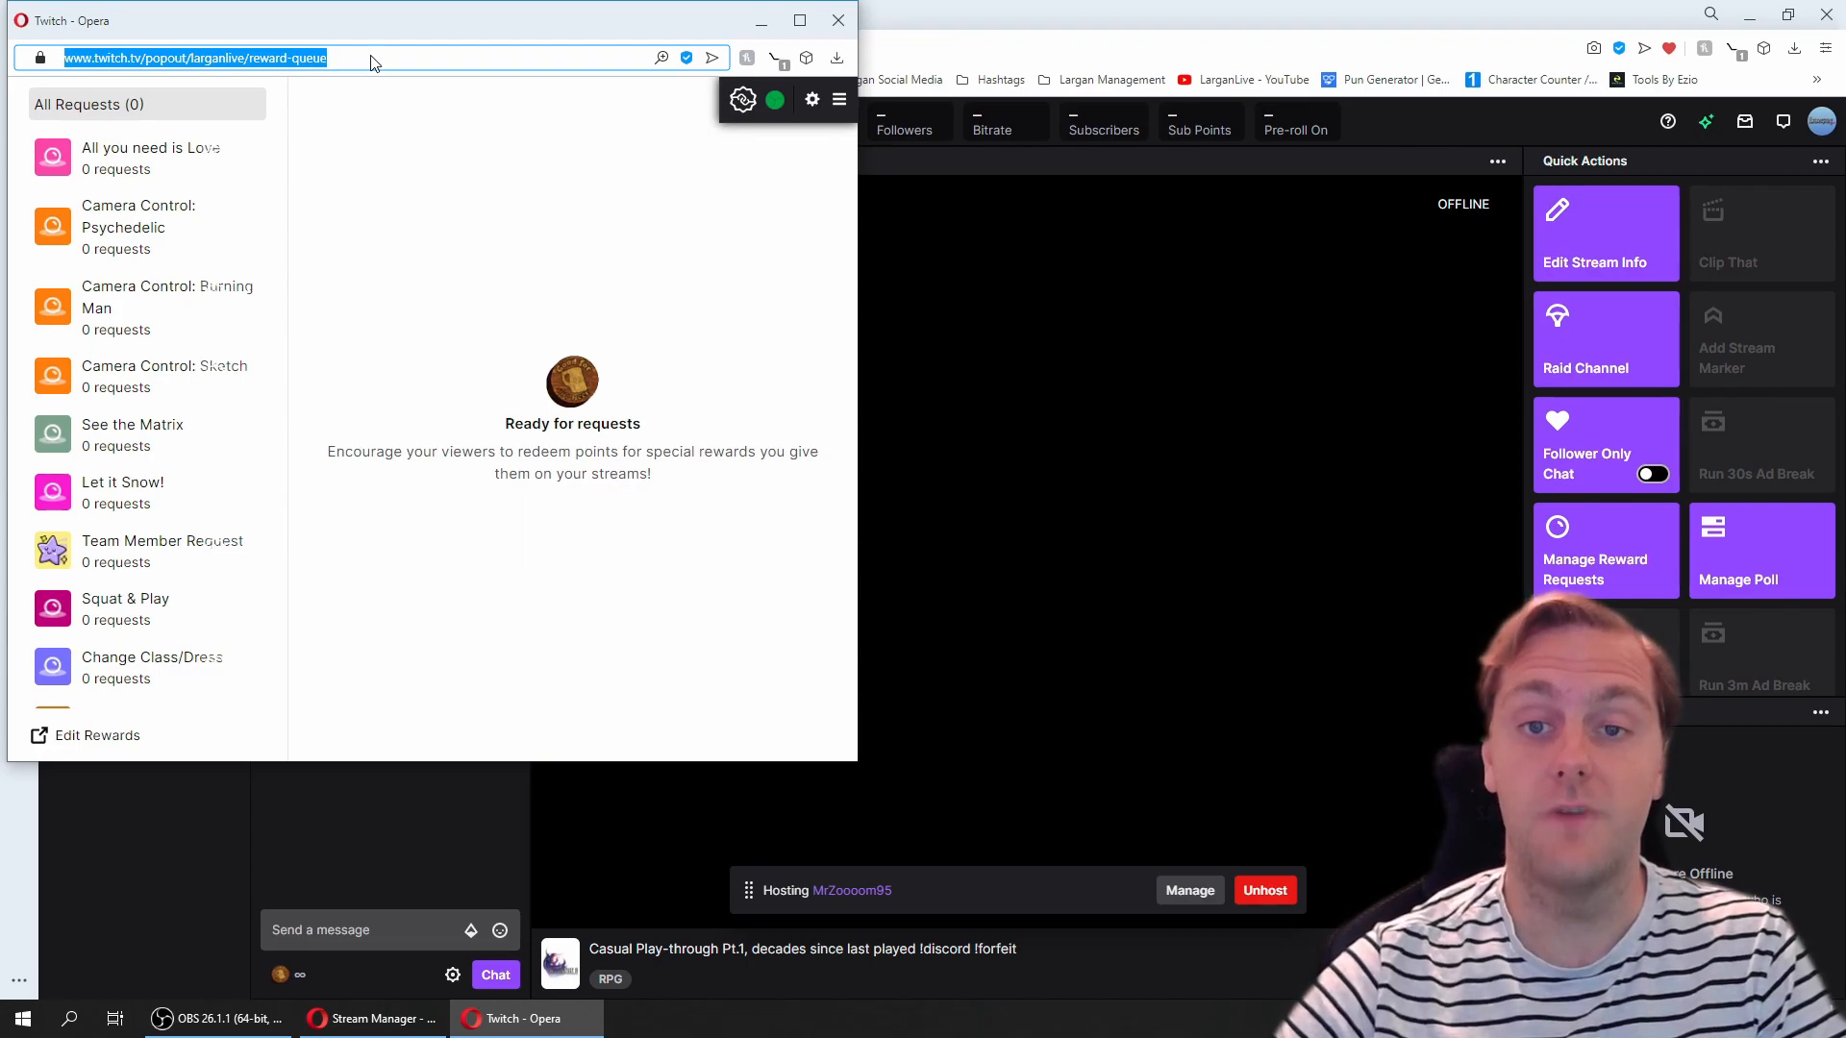
pyautogui.moveTo(676, 127)
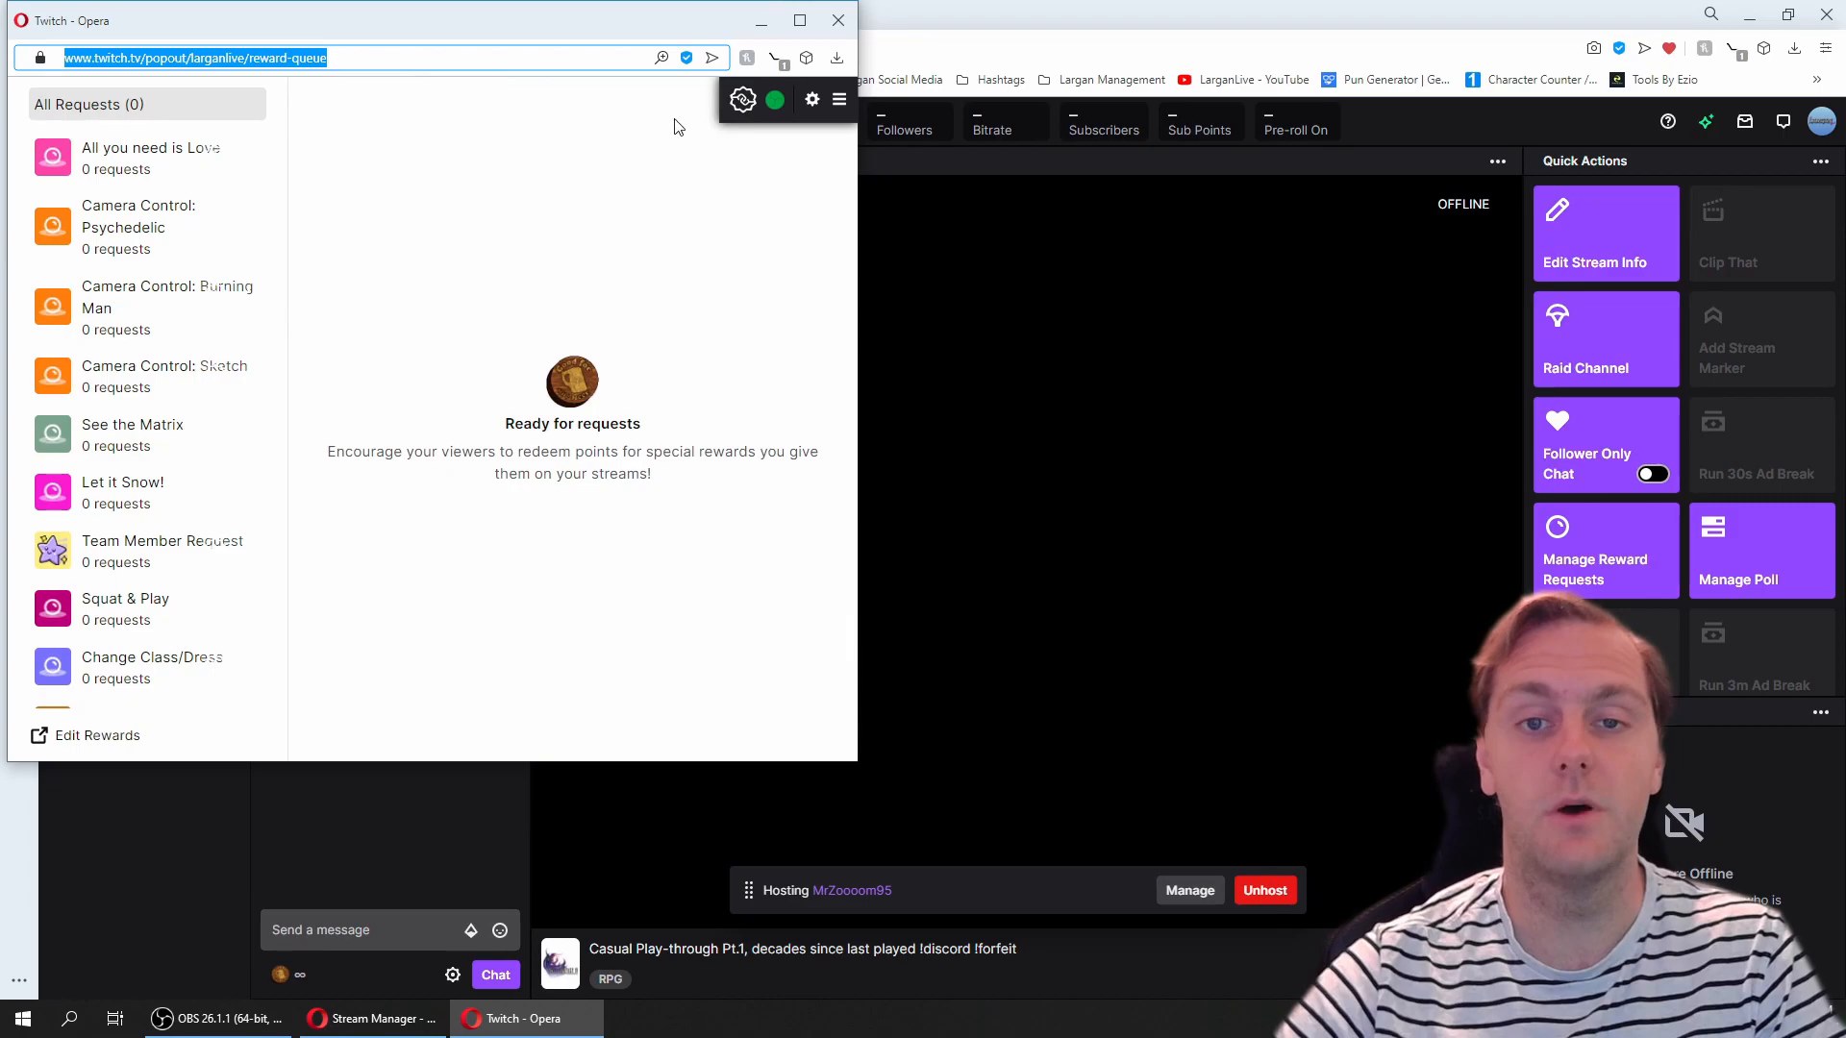
pyautogui.click(369, 1019)
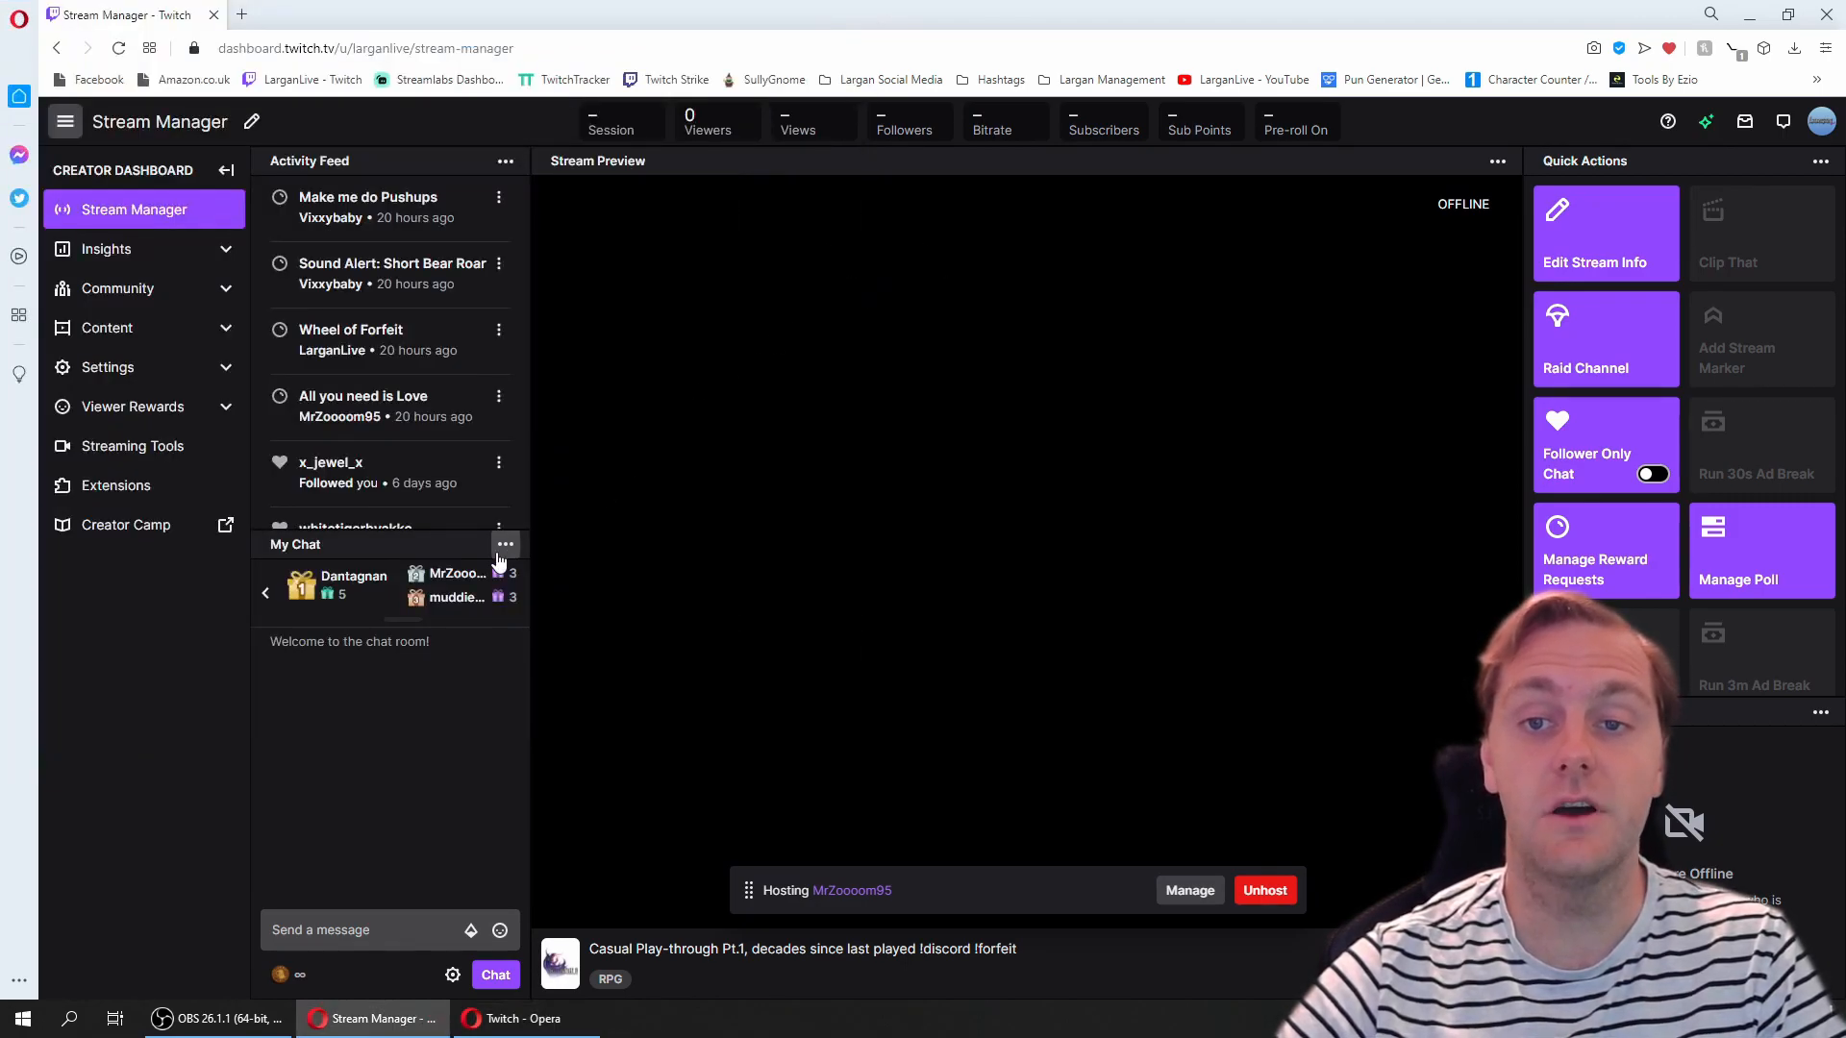
# Pop My Chat out into its own window via the panel's ⋯ menu.
pyautogui.click(504, 544)
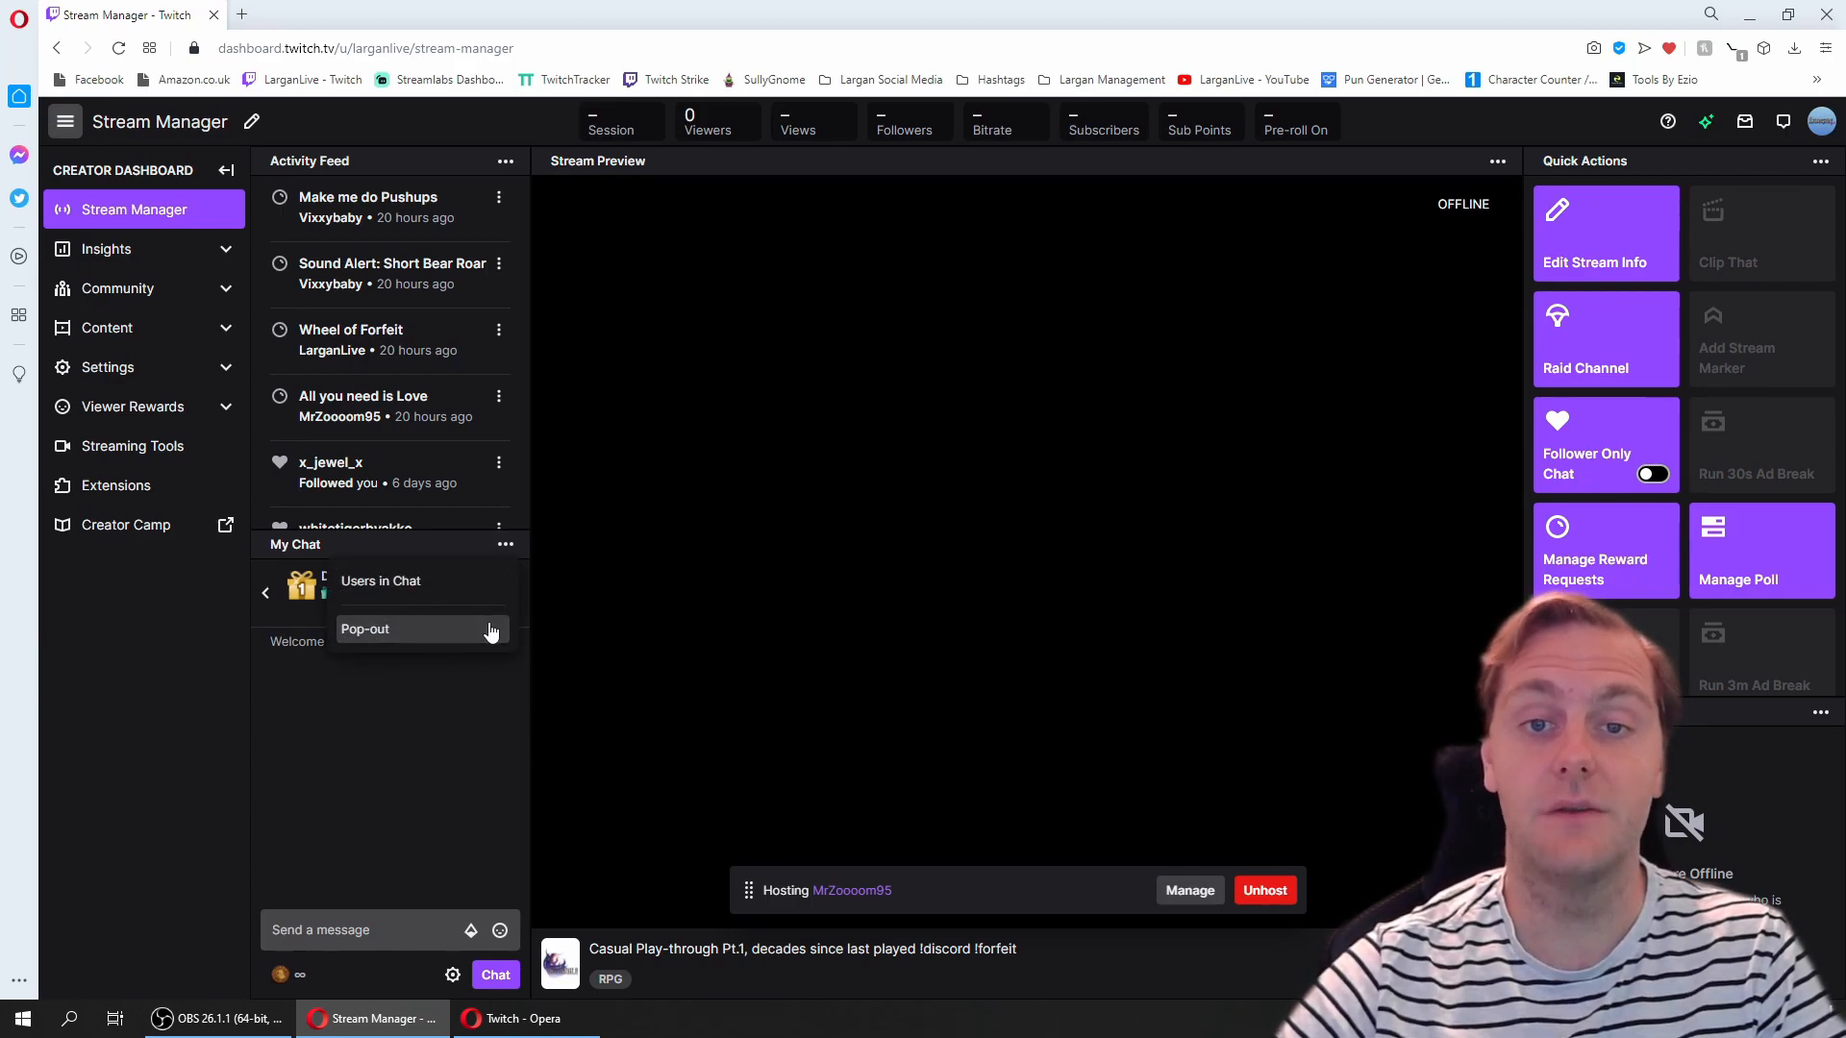
pyautogui.click(392, 629)
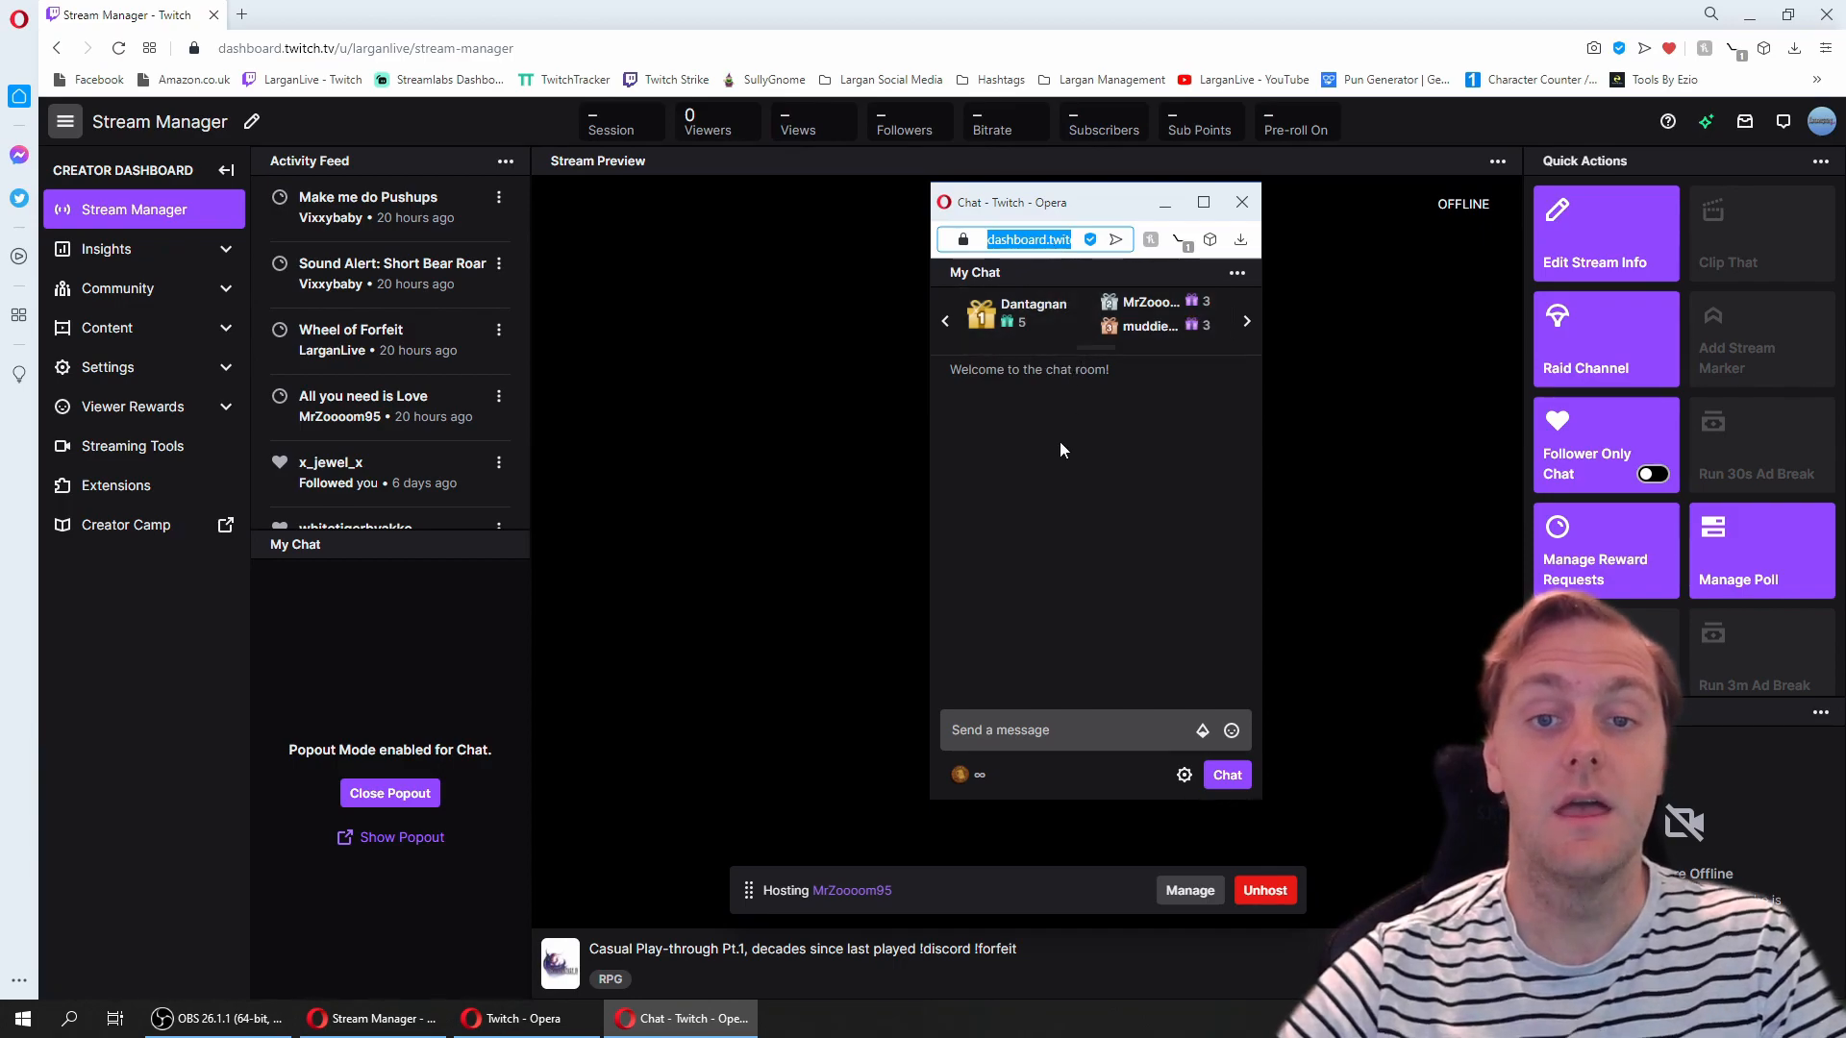
pyautogui.moveTo(904, 641)
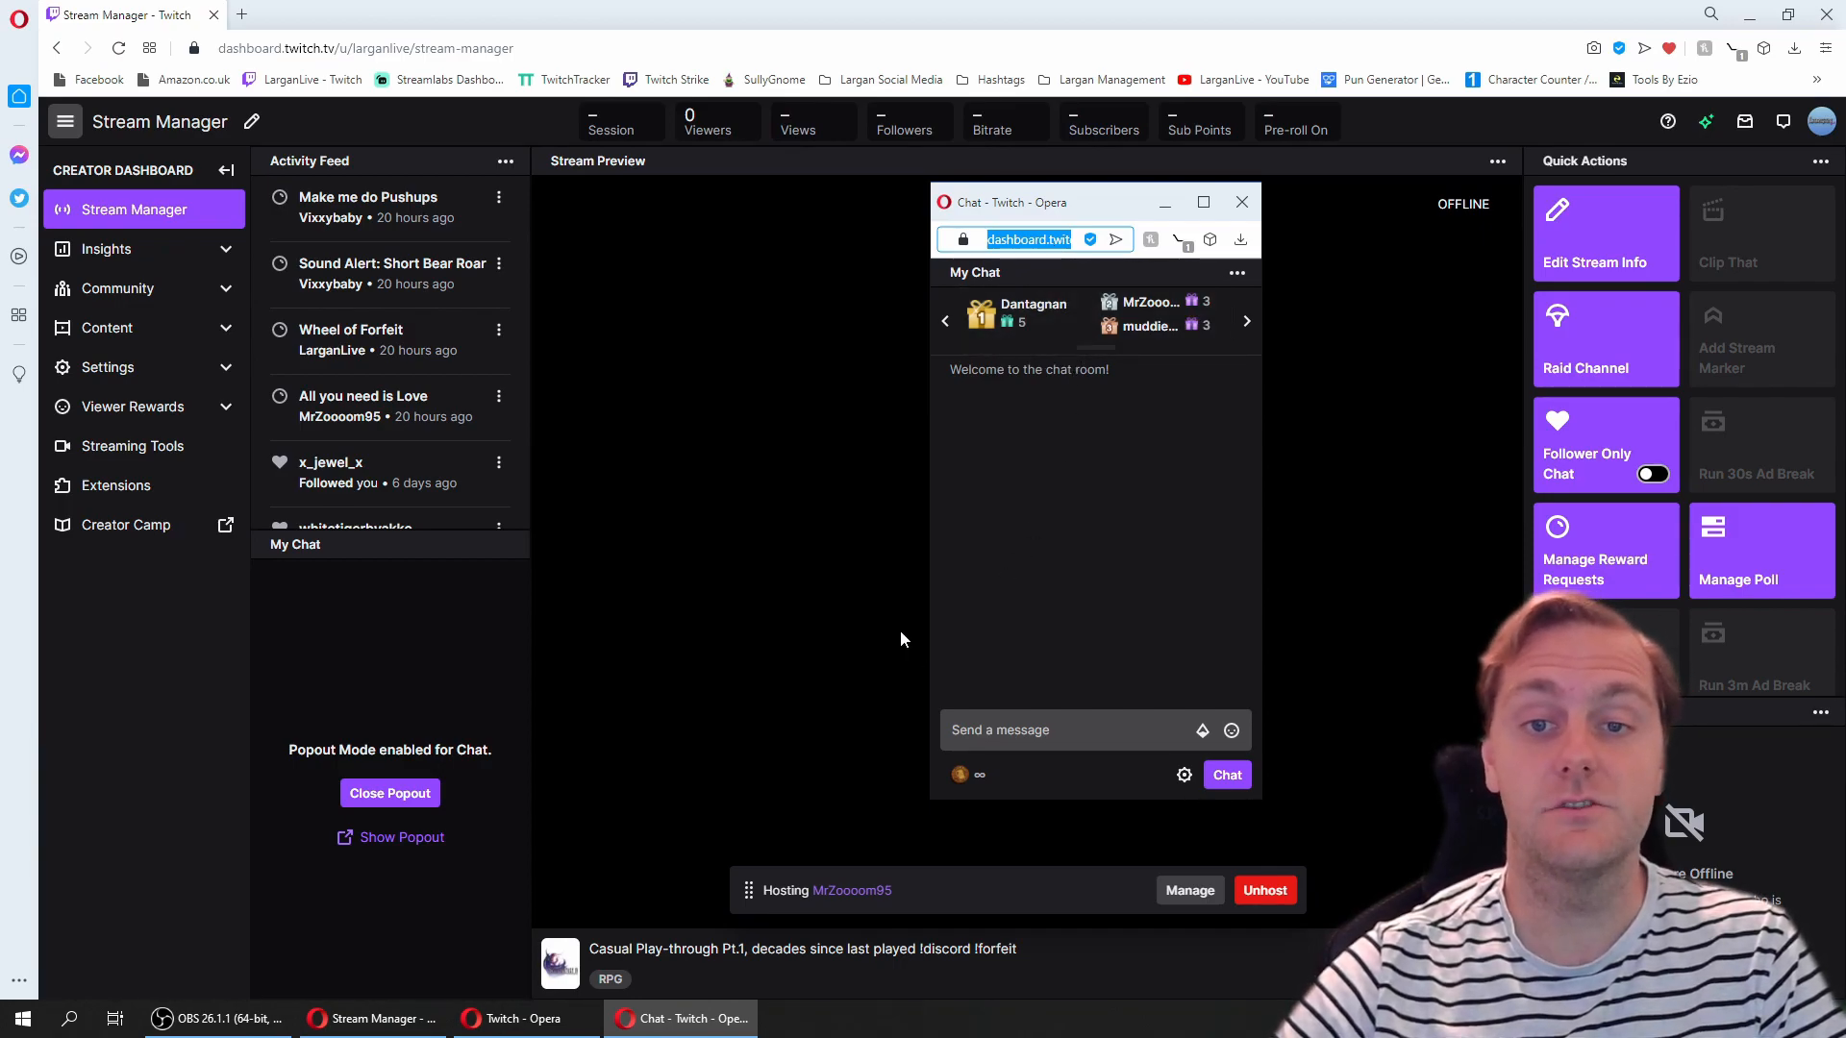
pyautogui.moveTo(684, 676)
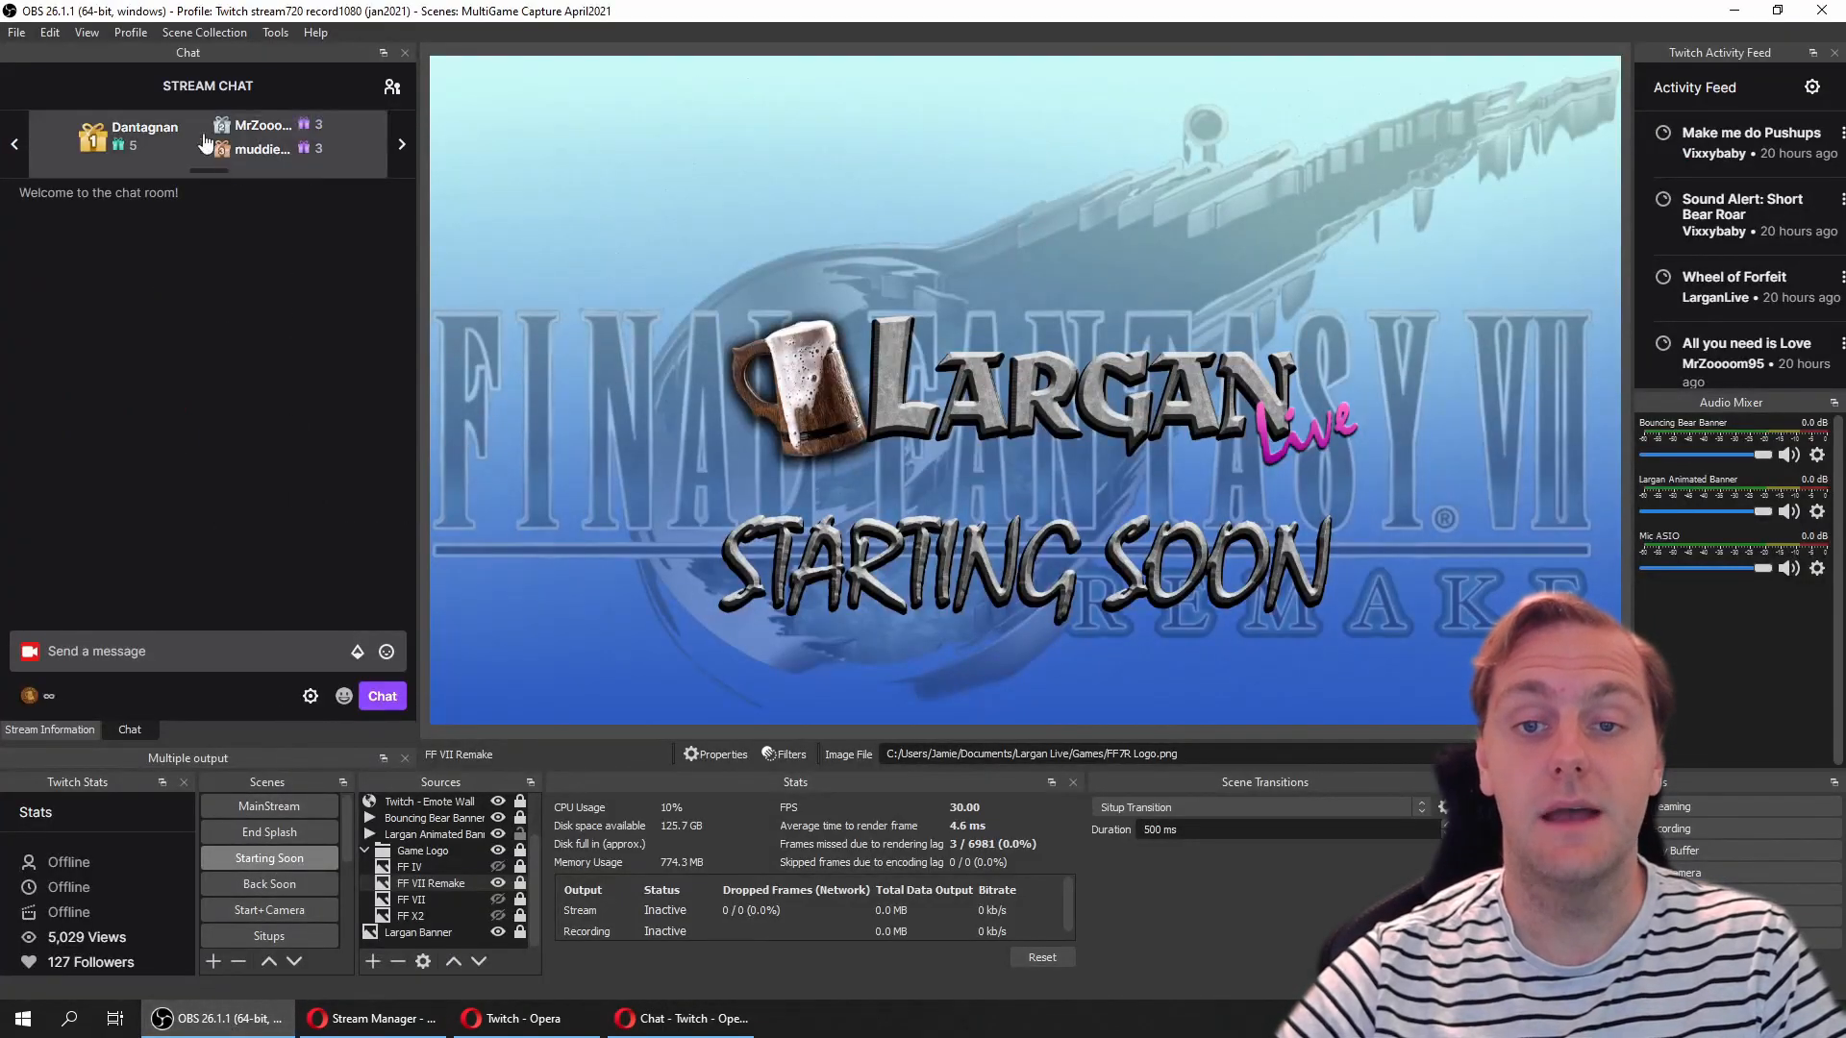
# Open the Custom Browser Docks editor from View > Docks.
pyautogui.click(86, 31)
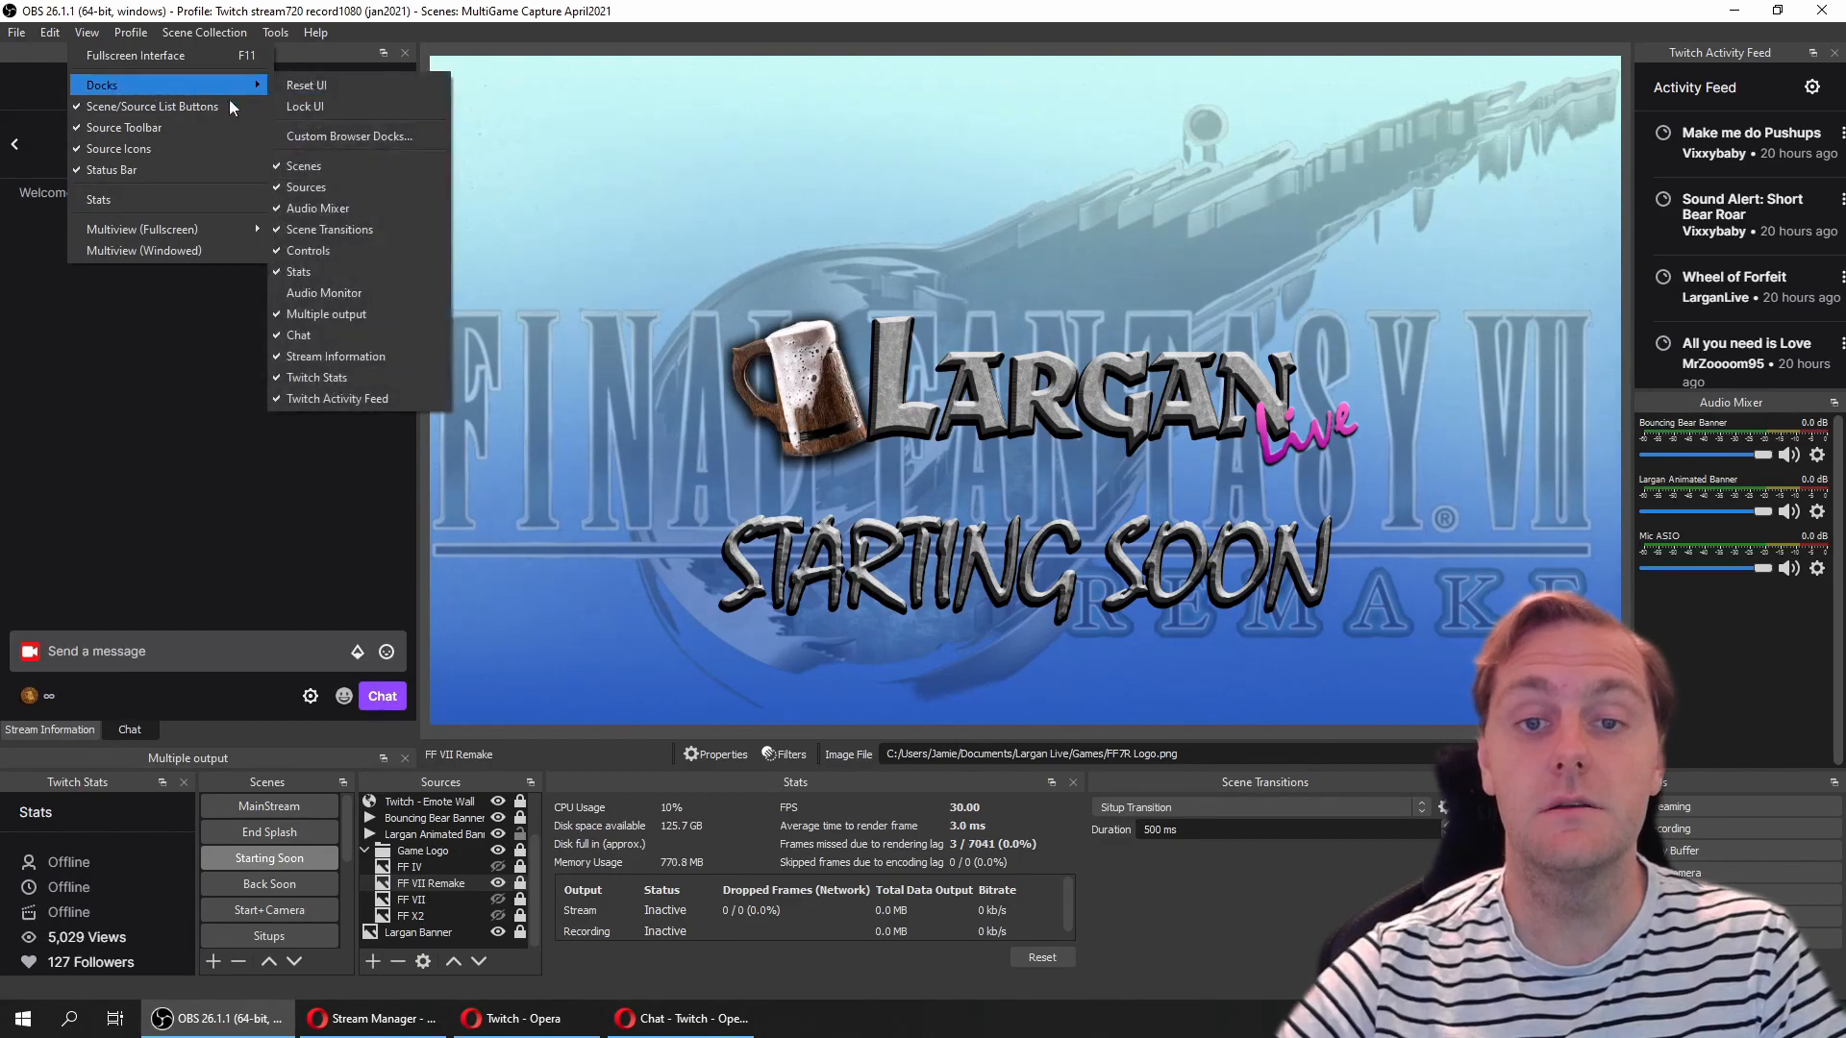
pyautogui.click(348, 135)
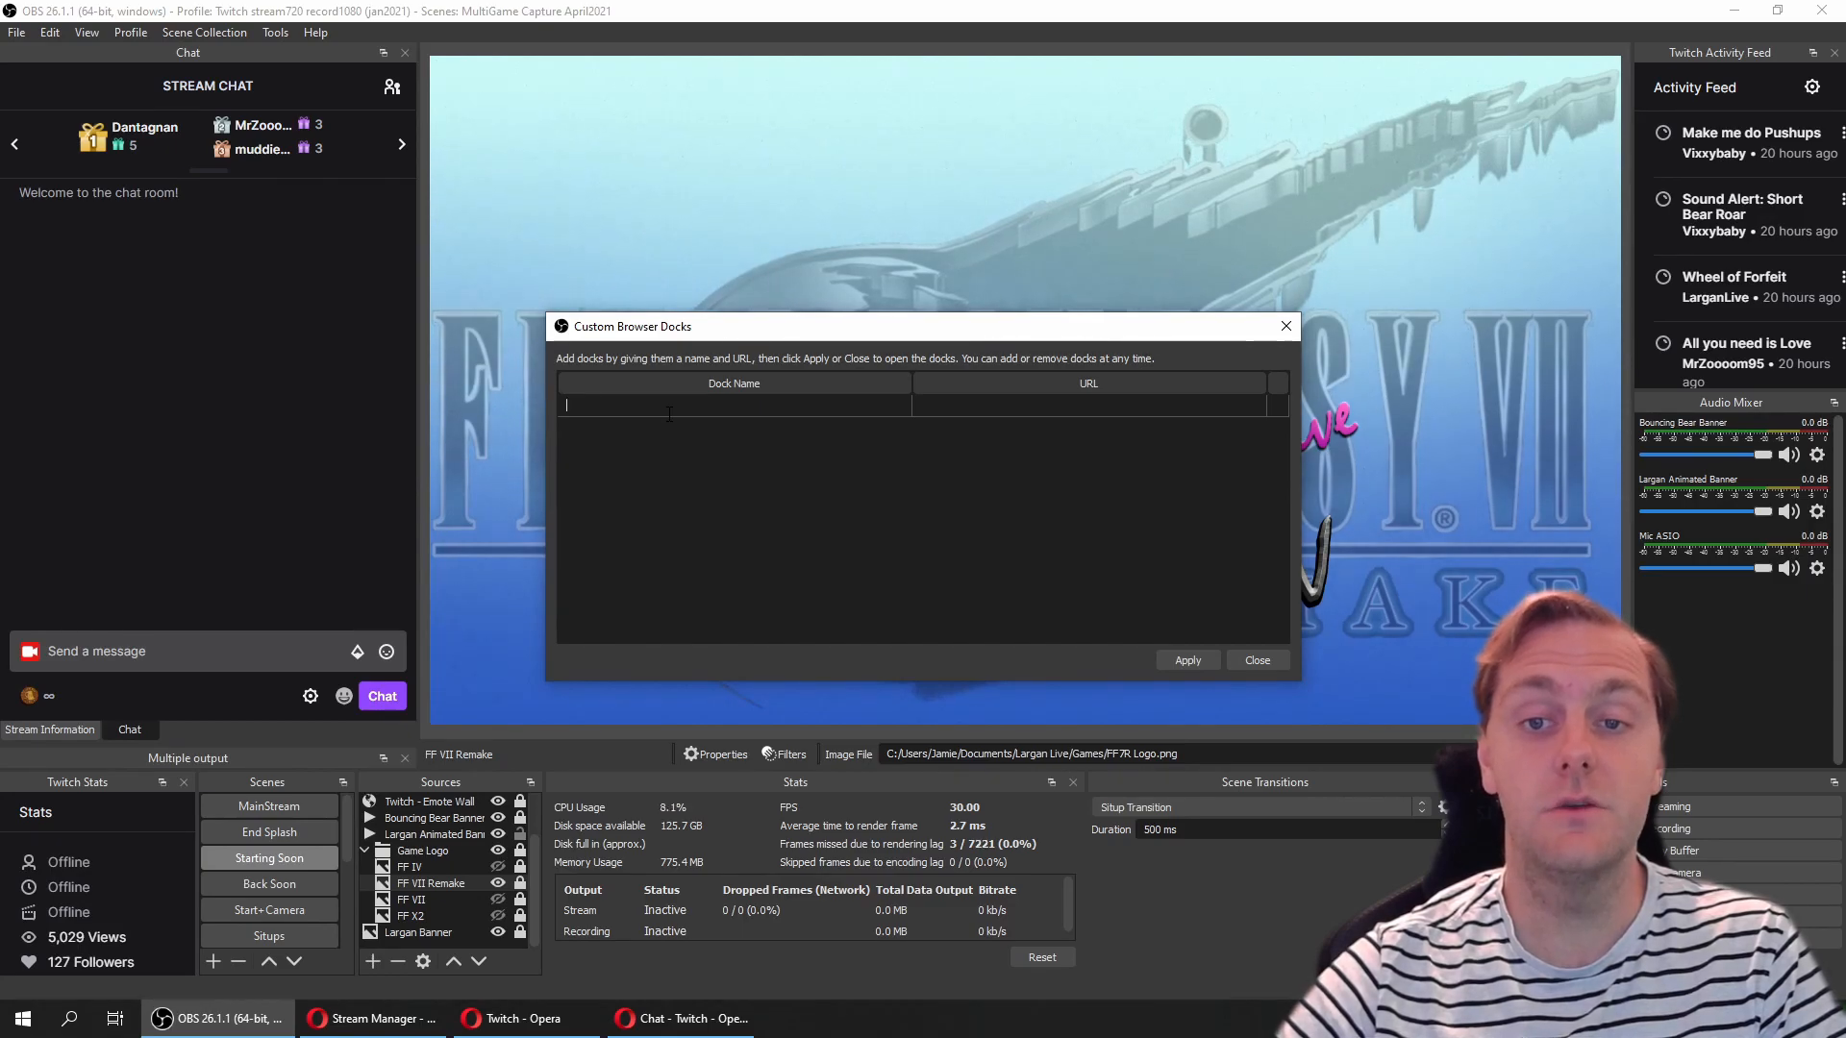
pyautogui.write('Chat')
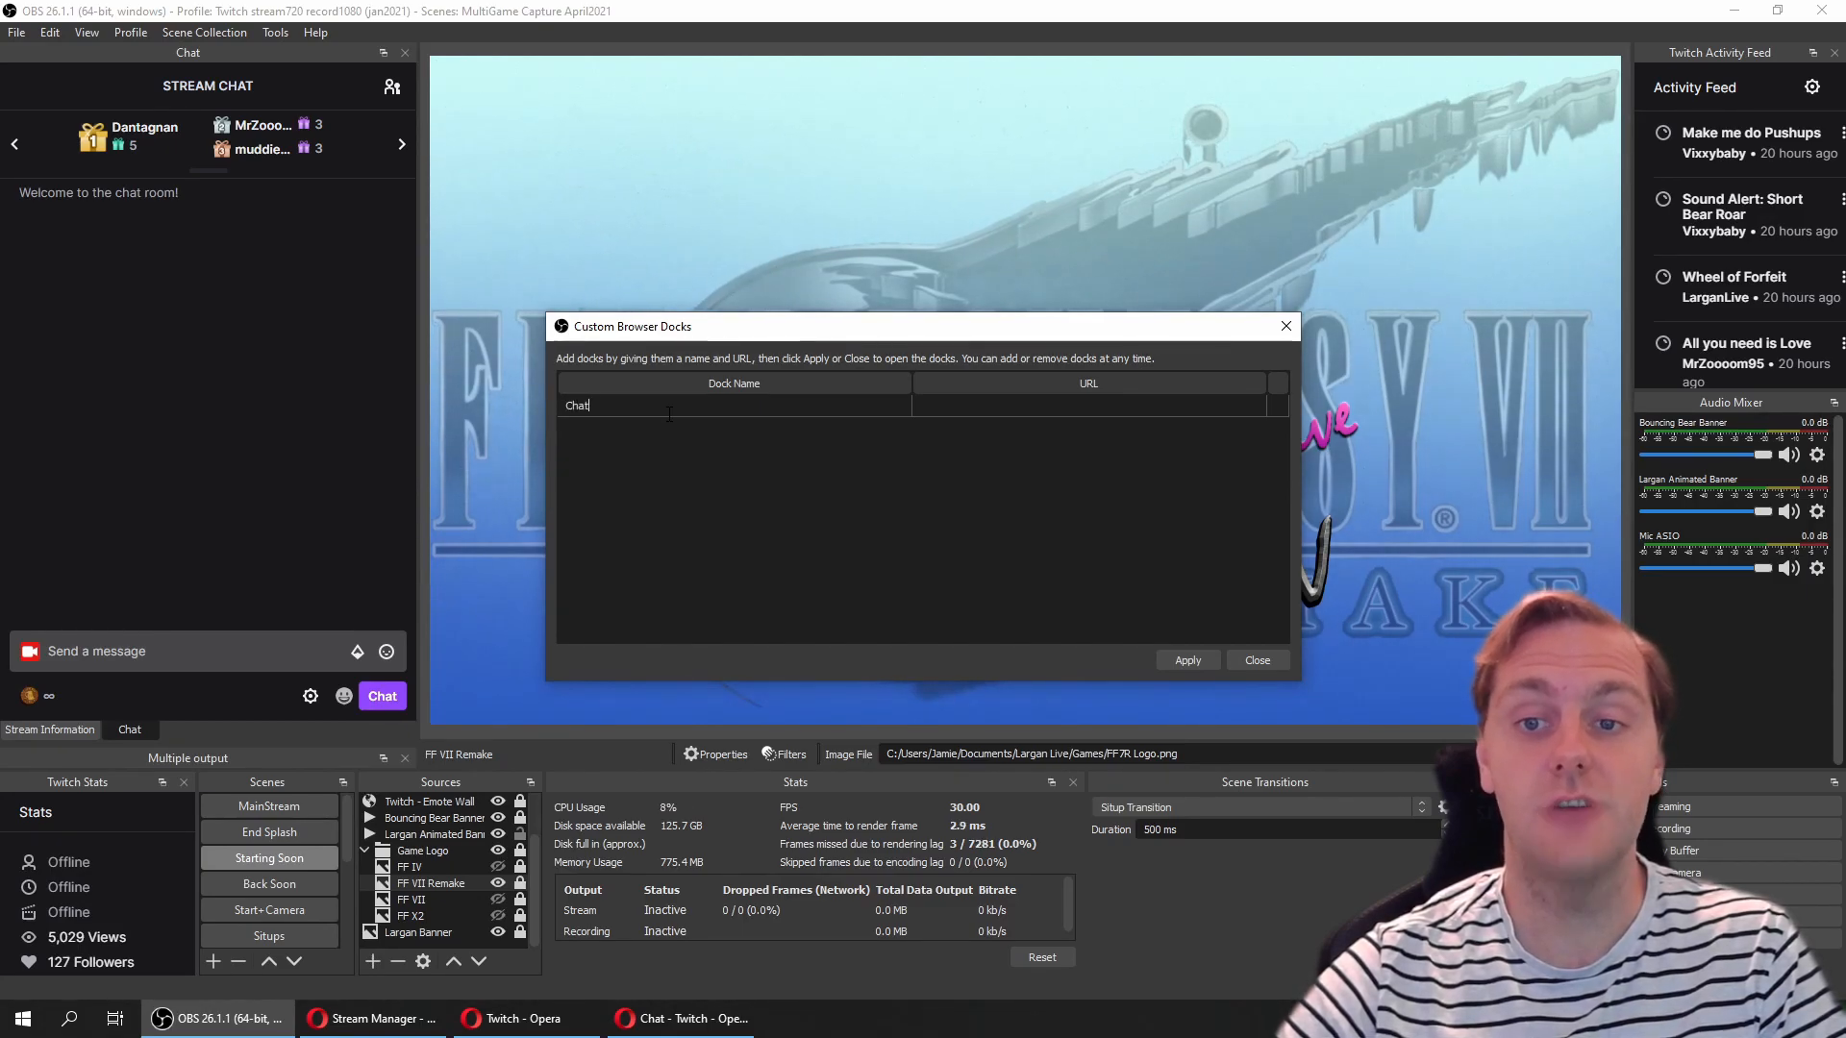
pyautogui.write('Logon')
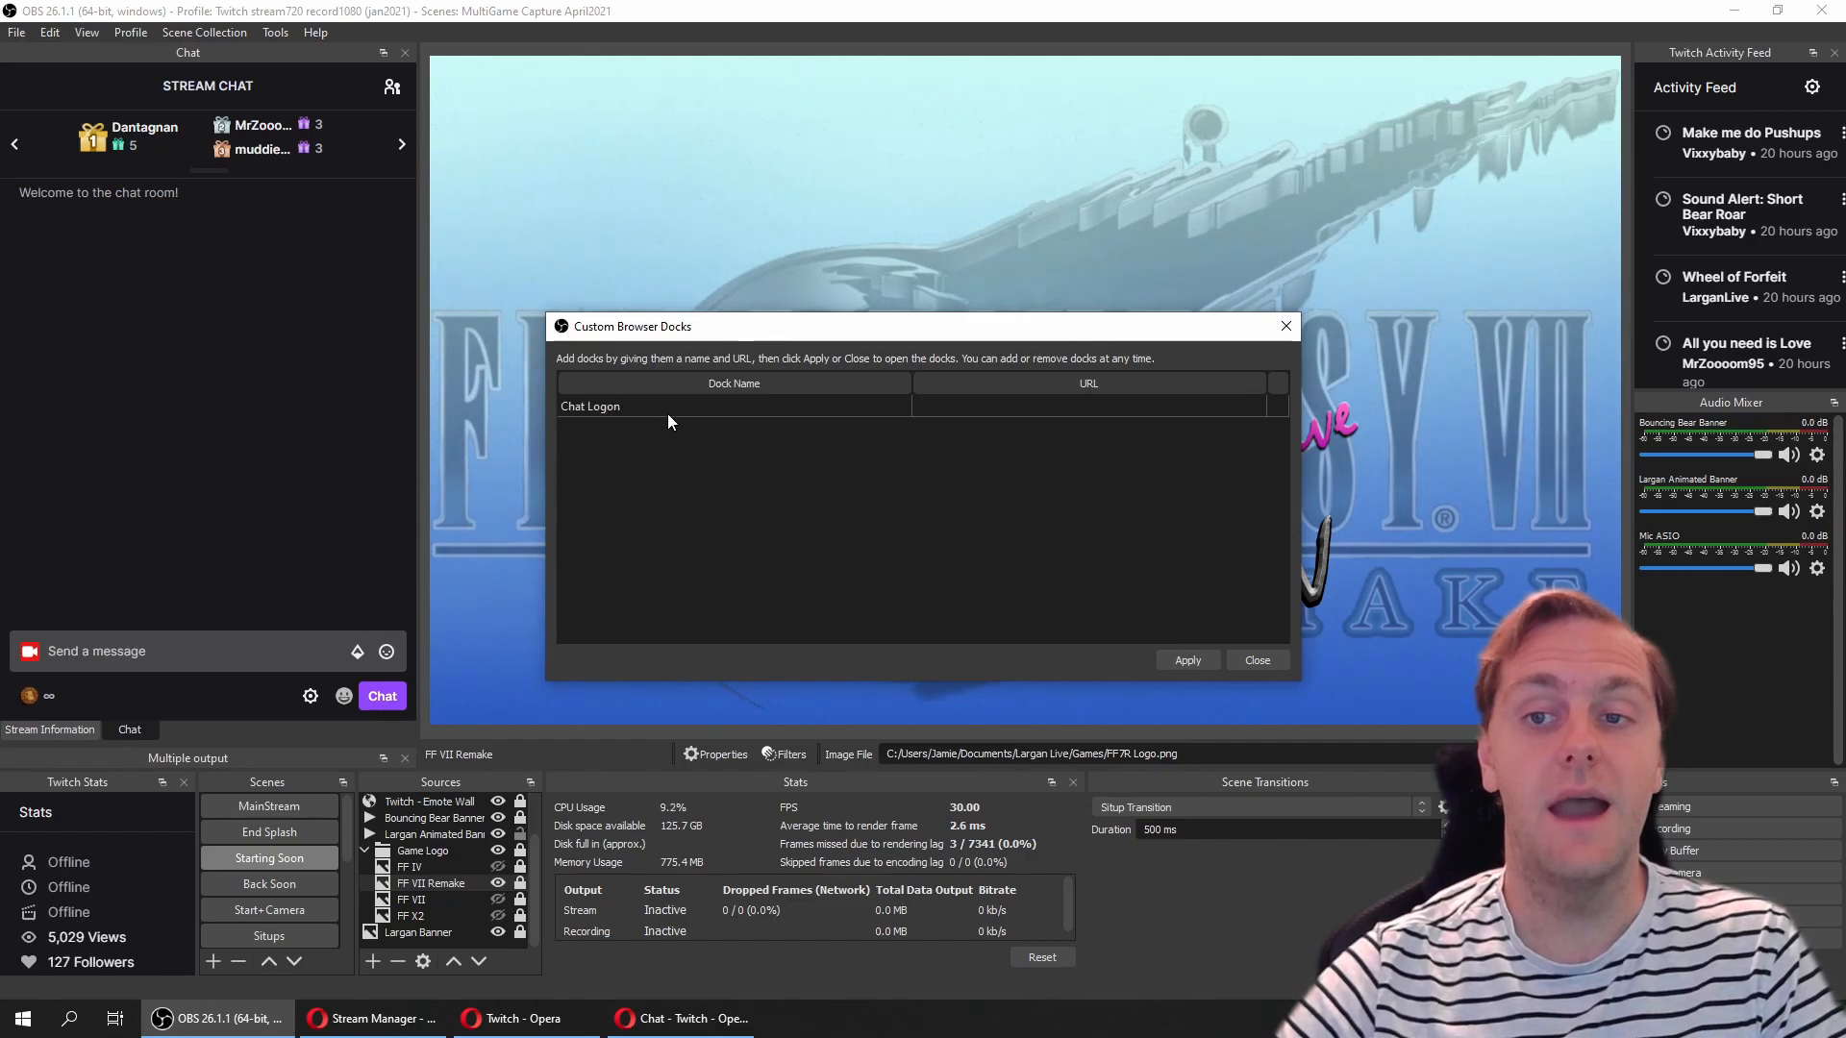
pyautogui.write('https://dashboard.twitch.tv/popout/u/larganlive/stream-manager/chat')
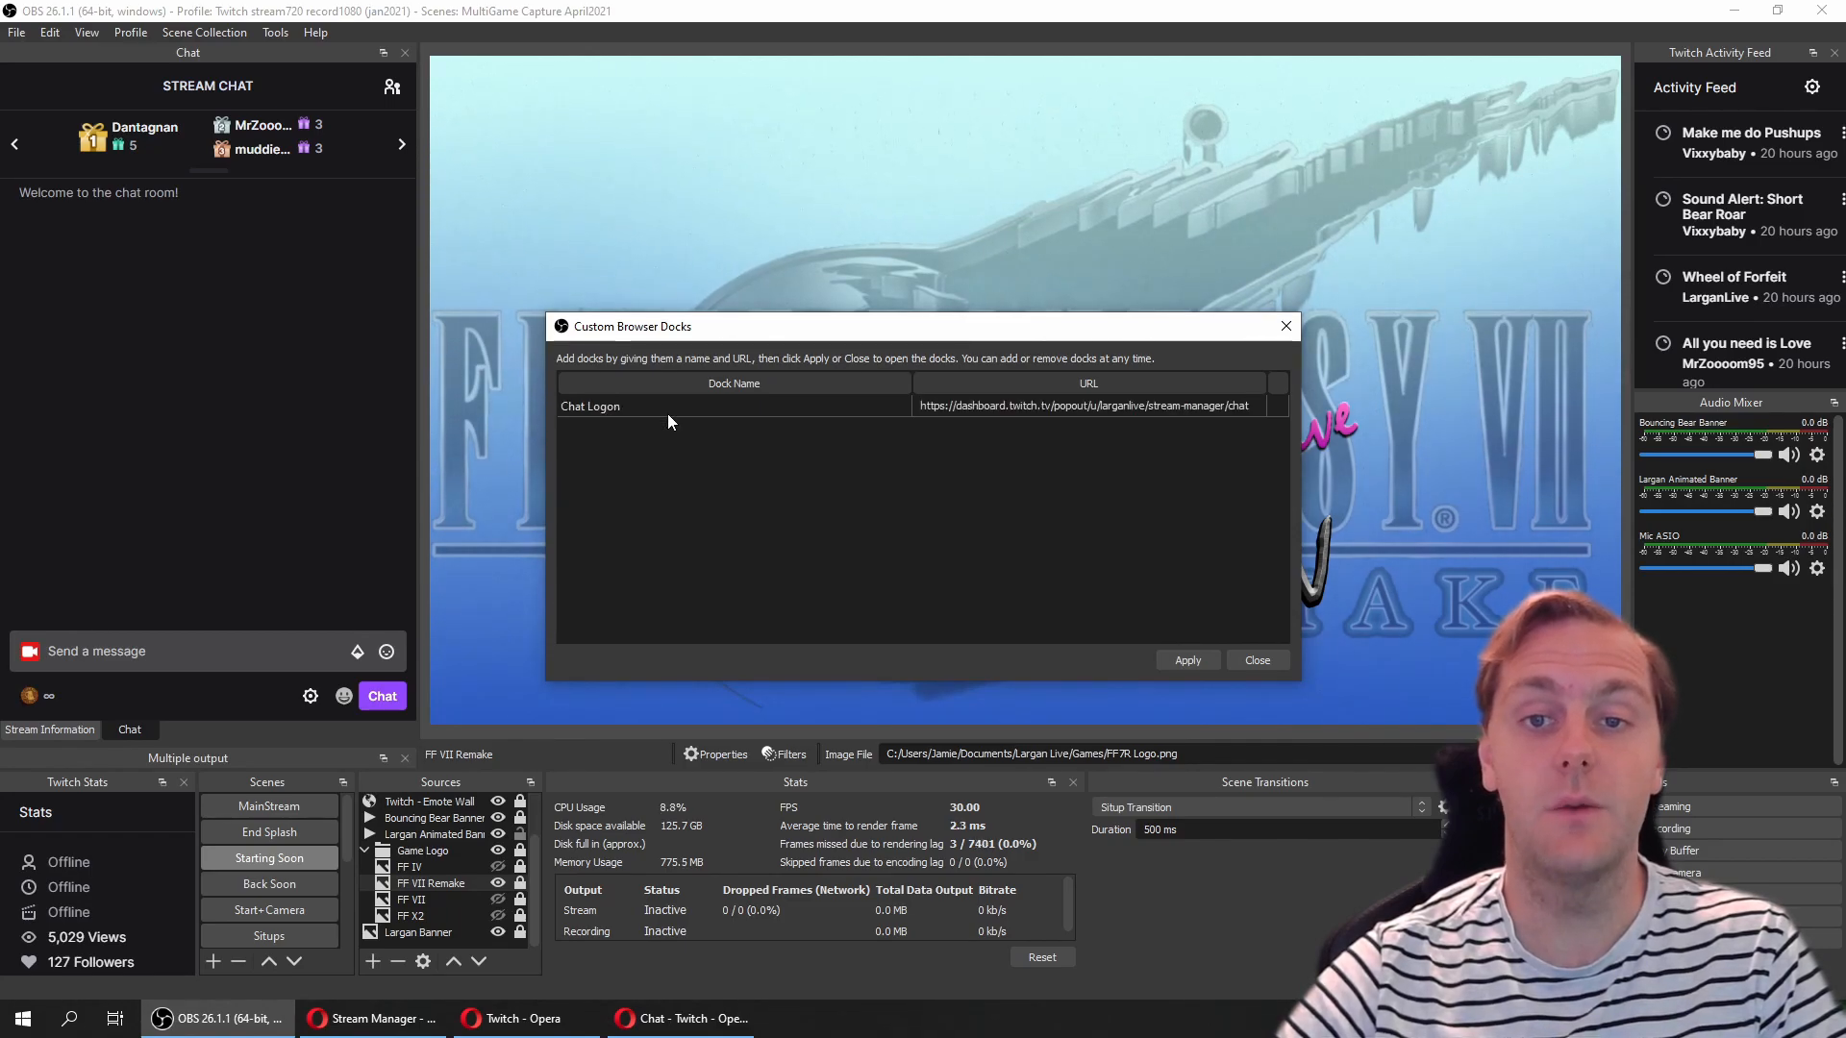
pyautogui.click(1188, 659)
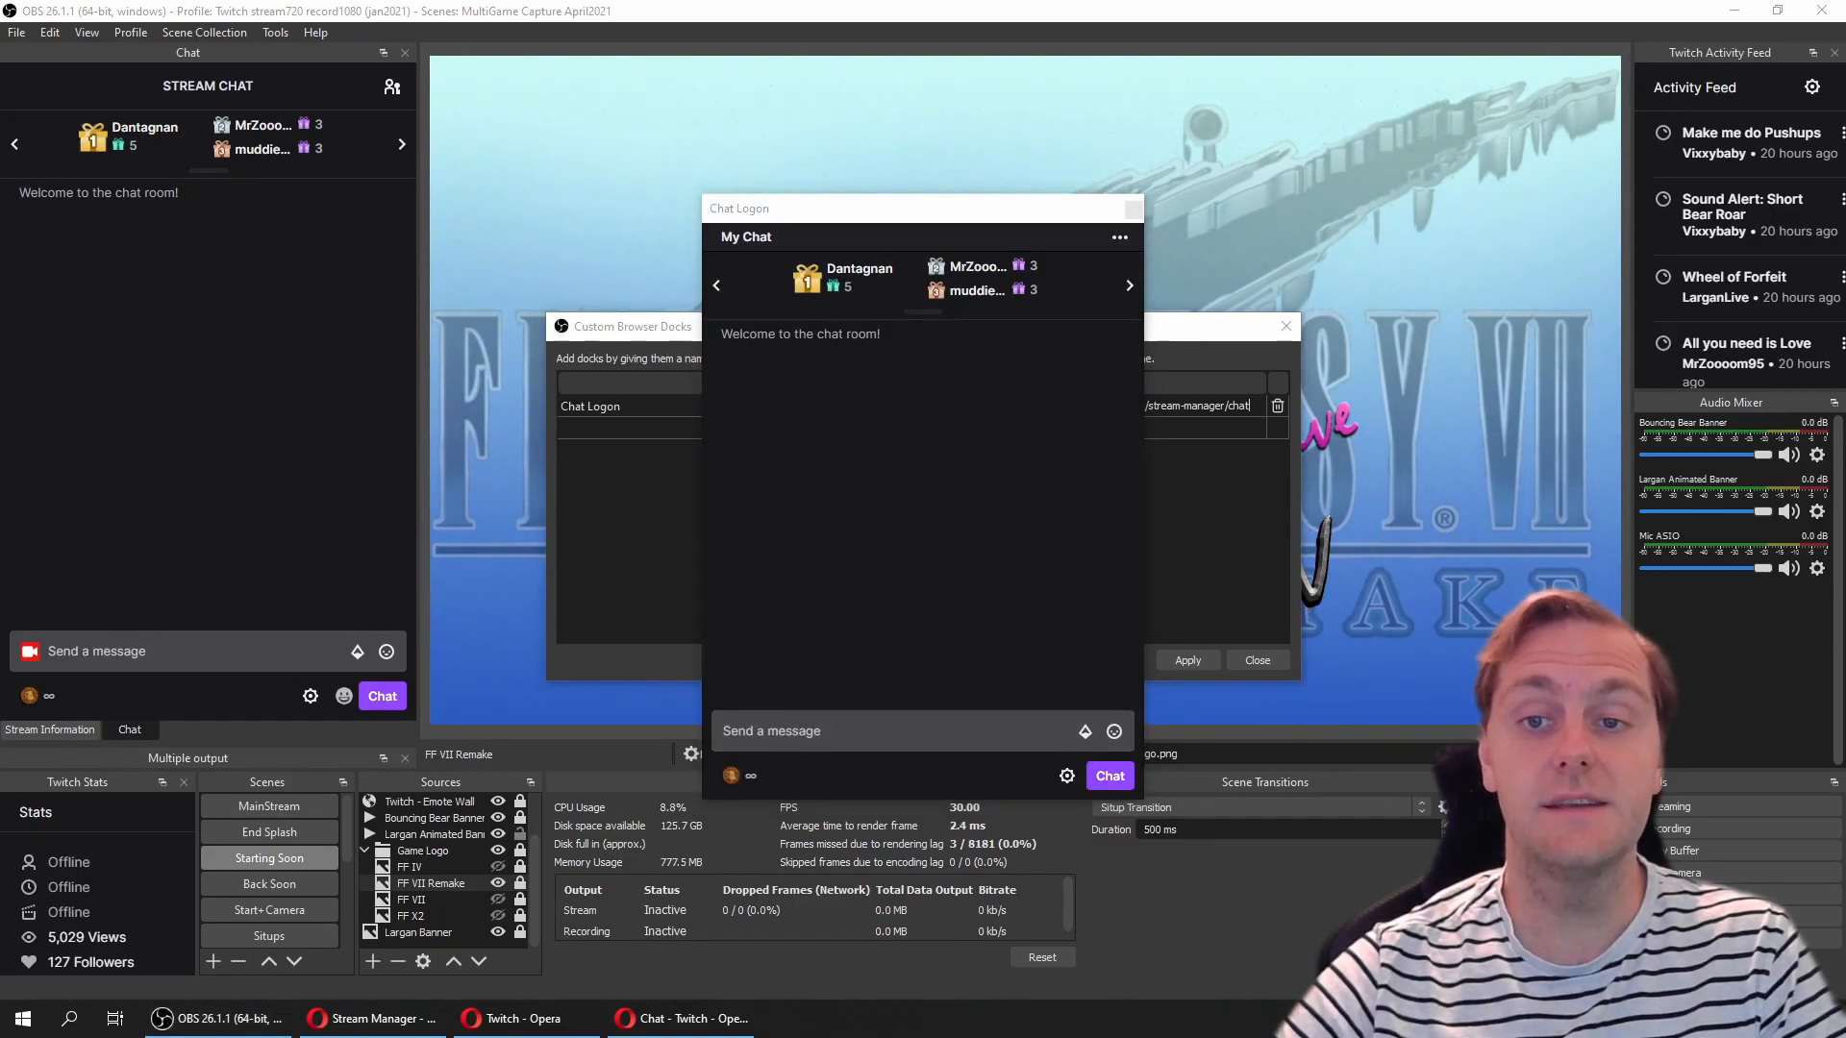
pyautogui.moveTo(868, 438)
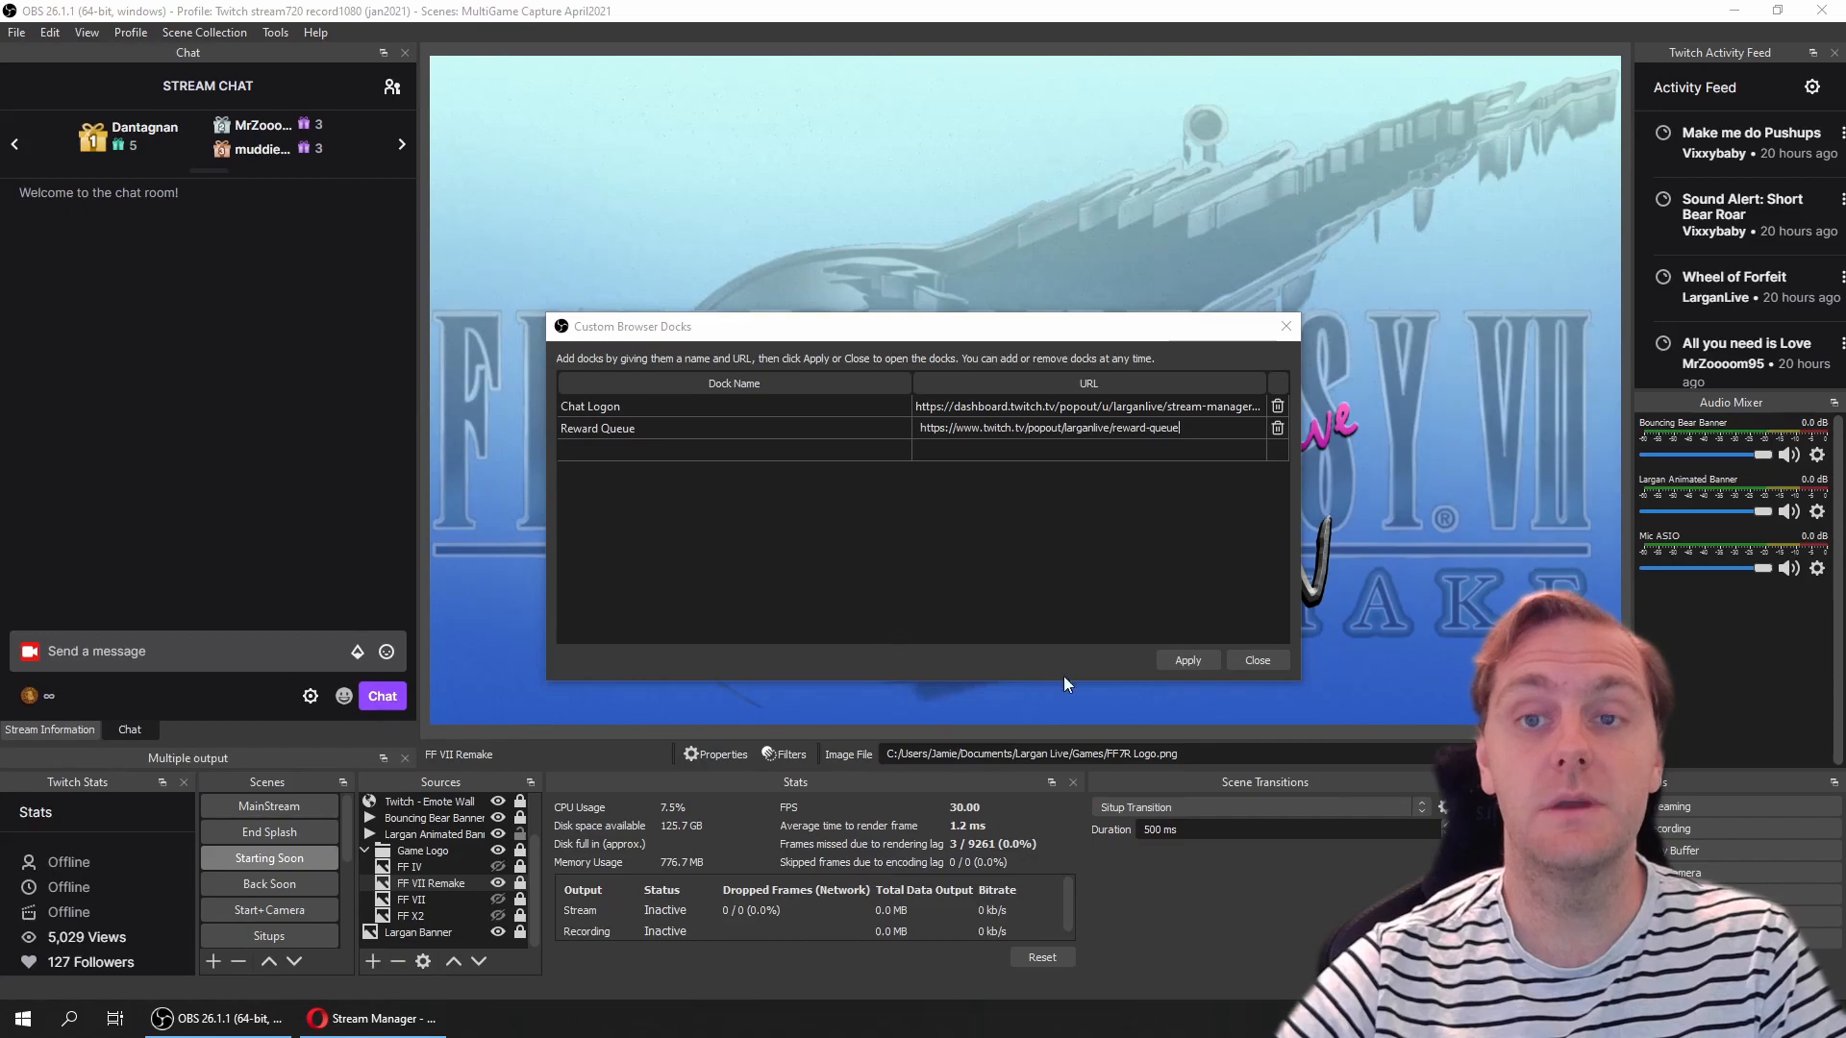
# Apply the new 'Reward Queue' dock pointing to the reward-queue popout URL.
pyautogui.click(1189, 662)
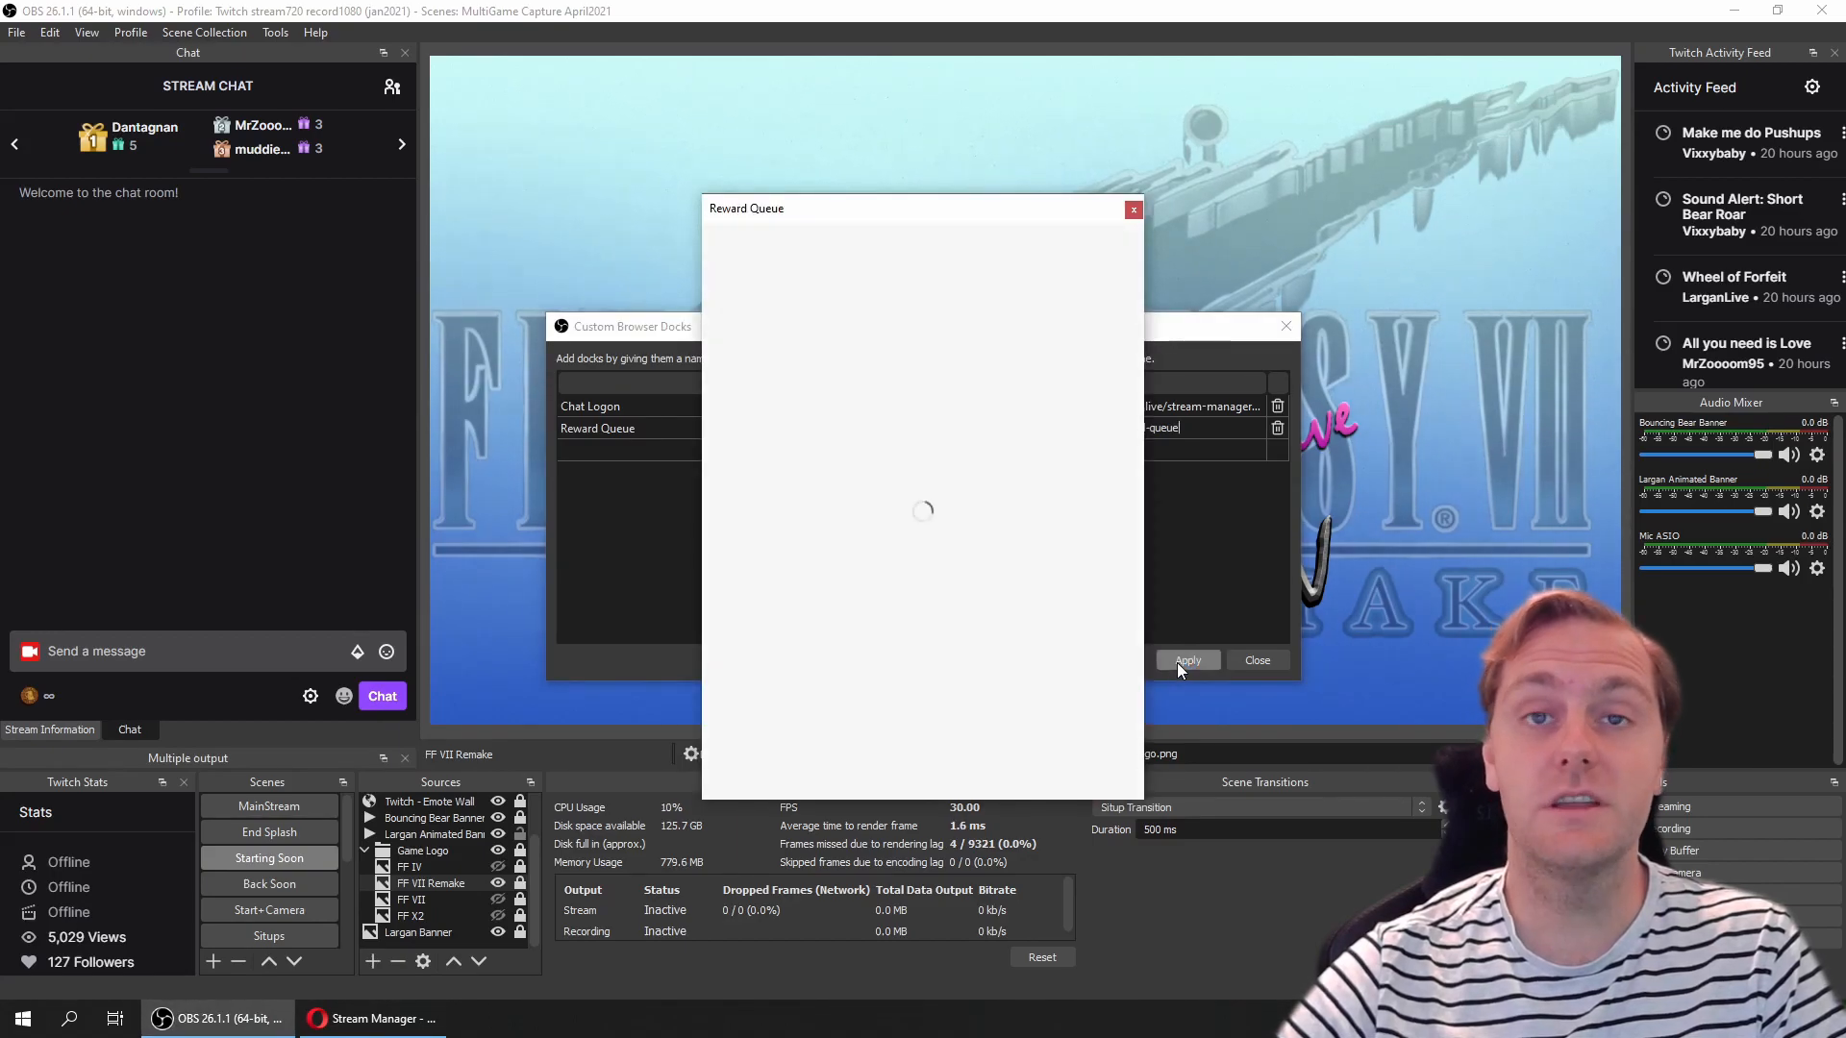